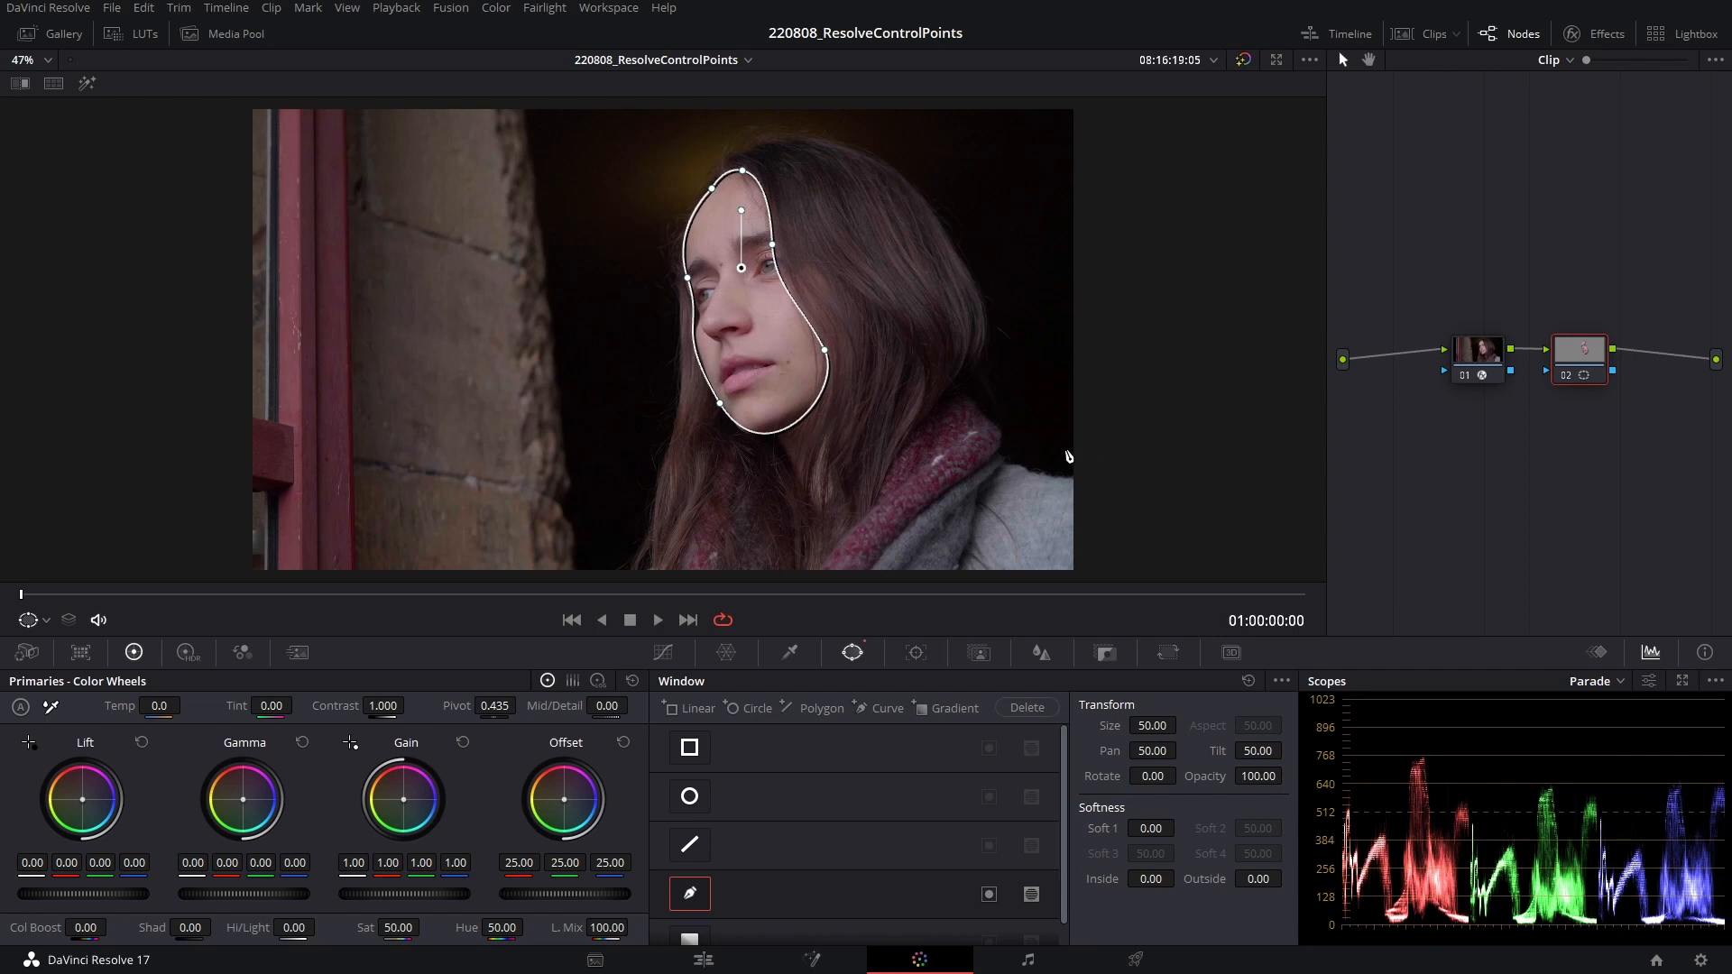
pyautogui.moveTo(648, 321)
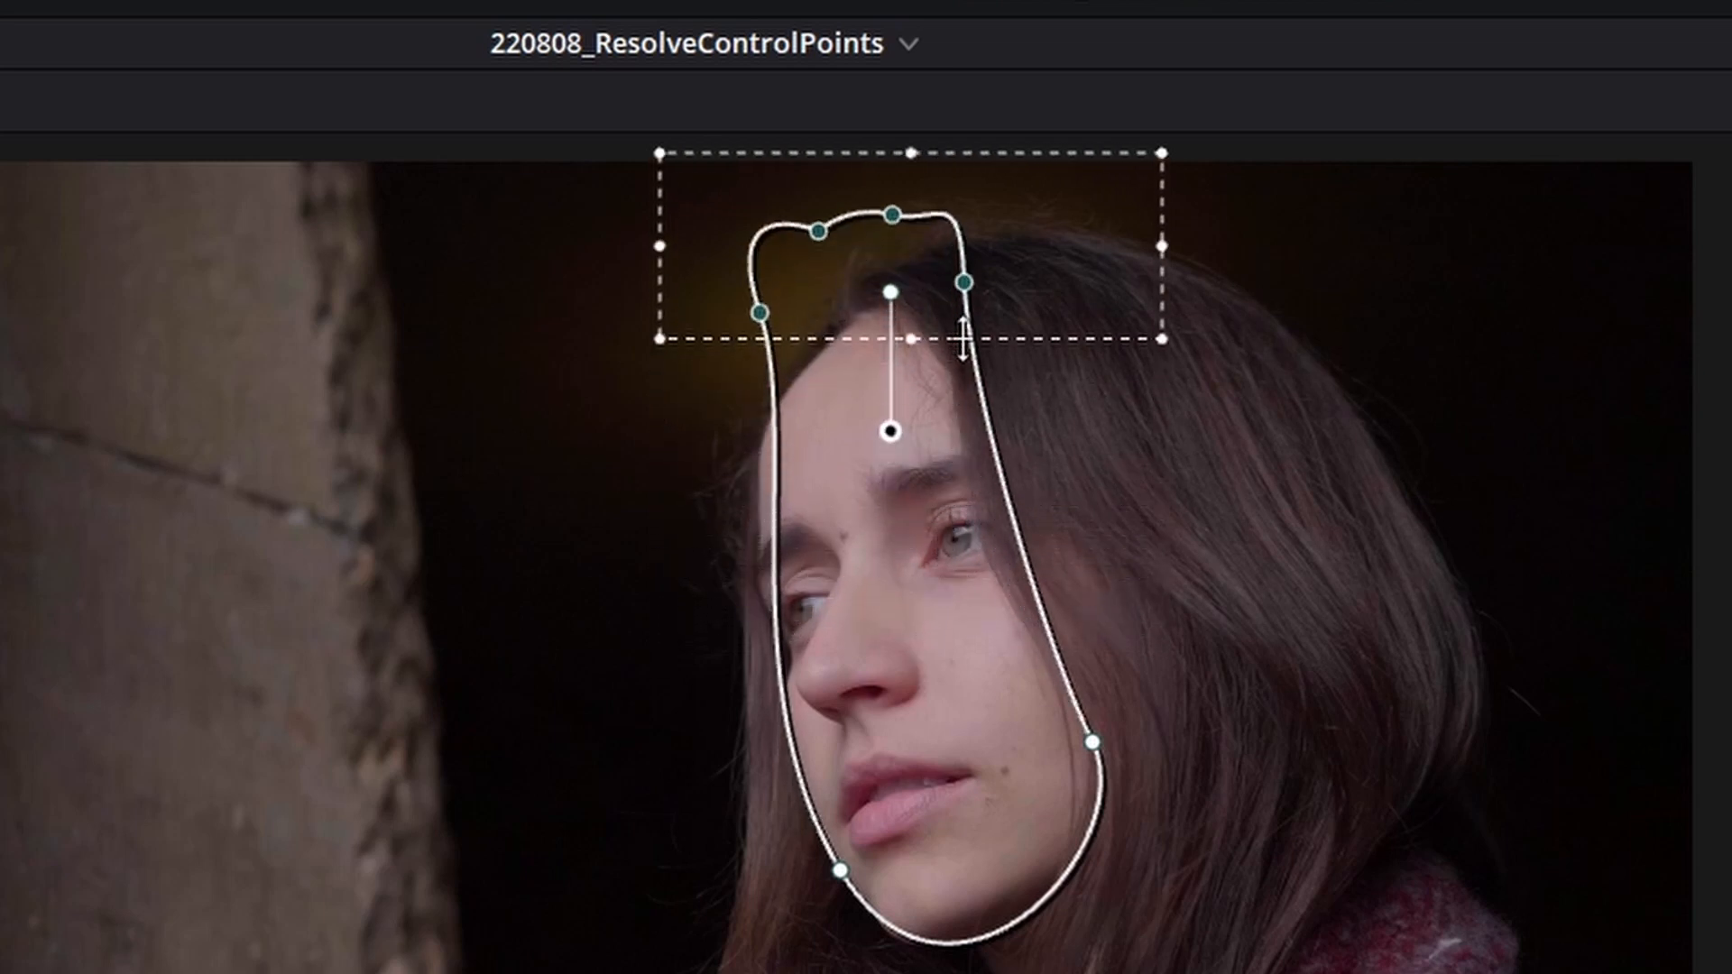
# Shift the selected top mask points down together and switch the window tracker to Frame keyframing
pyautogui.moveTo(911, 343); pyautogui.dragTo(895, 437)
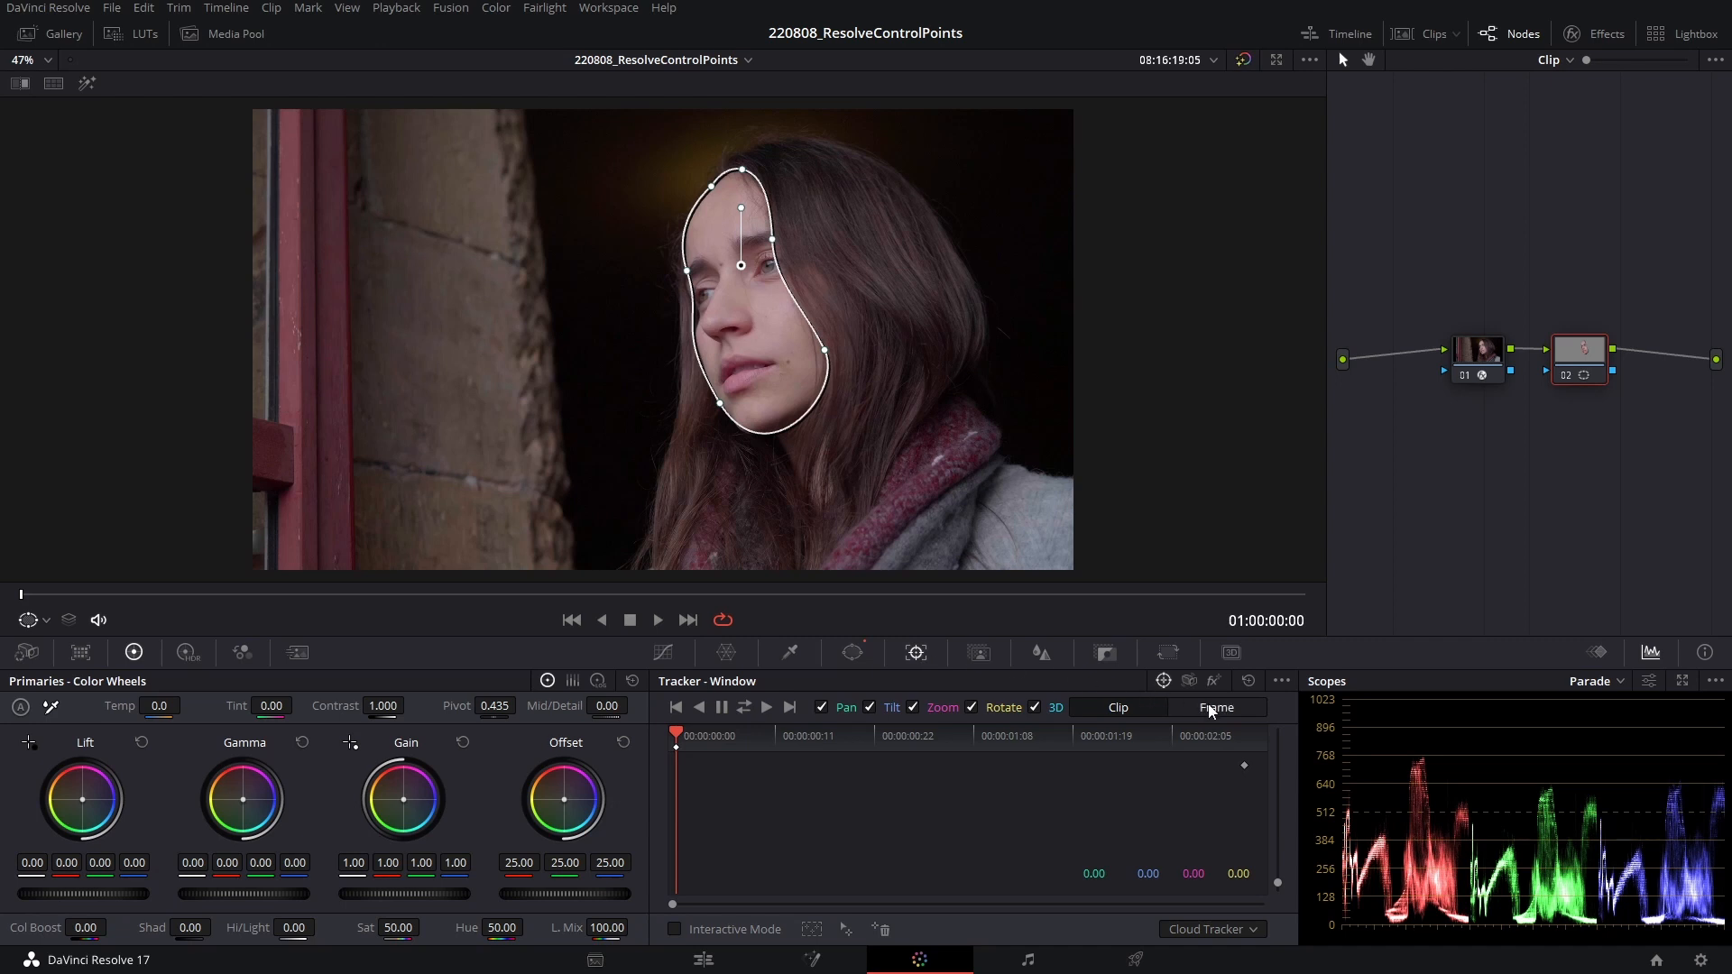
pyautogui.click(1214, 707)
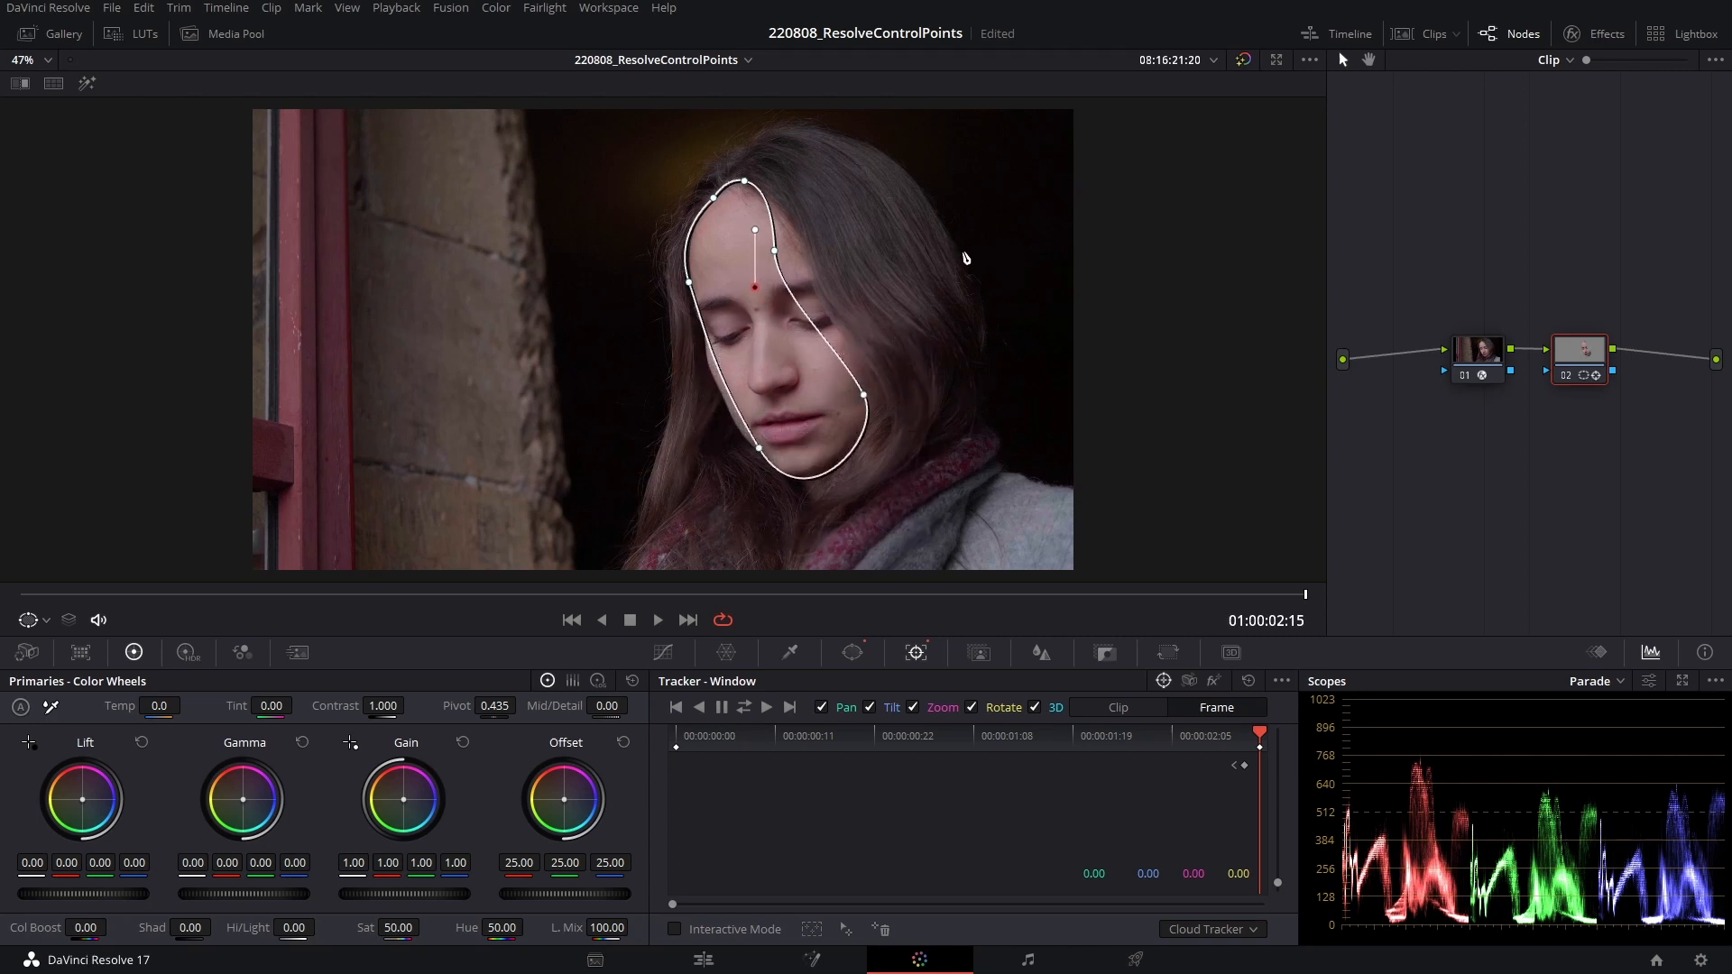
# Reposition a curve window control point to fit her lowered face at the last frame
pyautogui.click(754, 231)
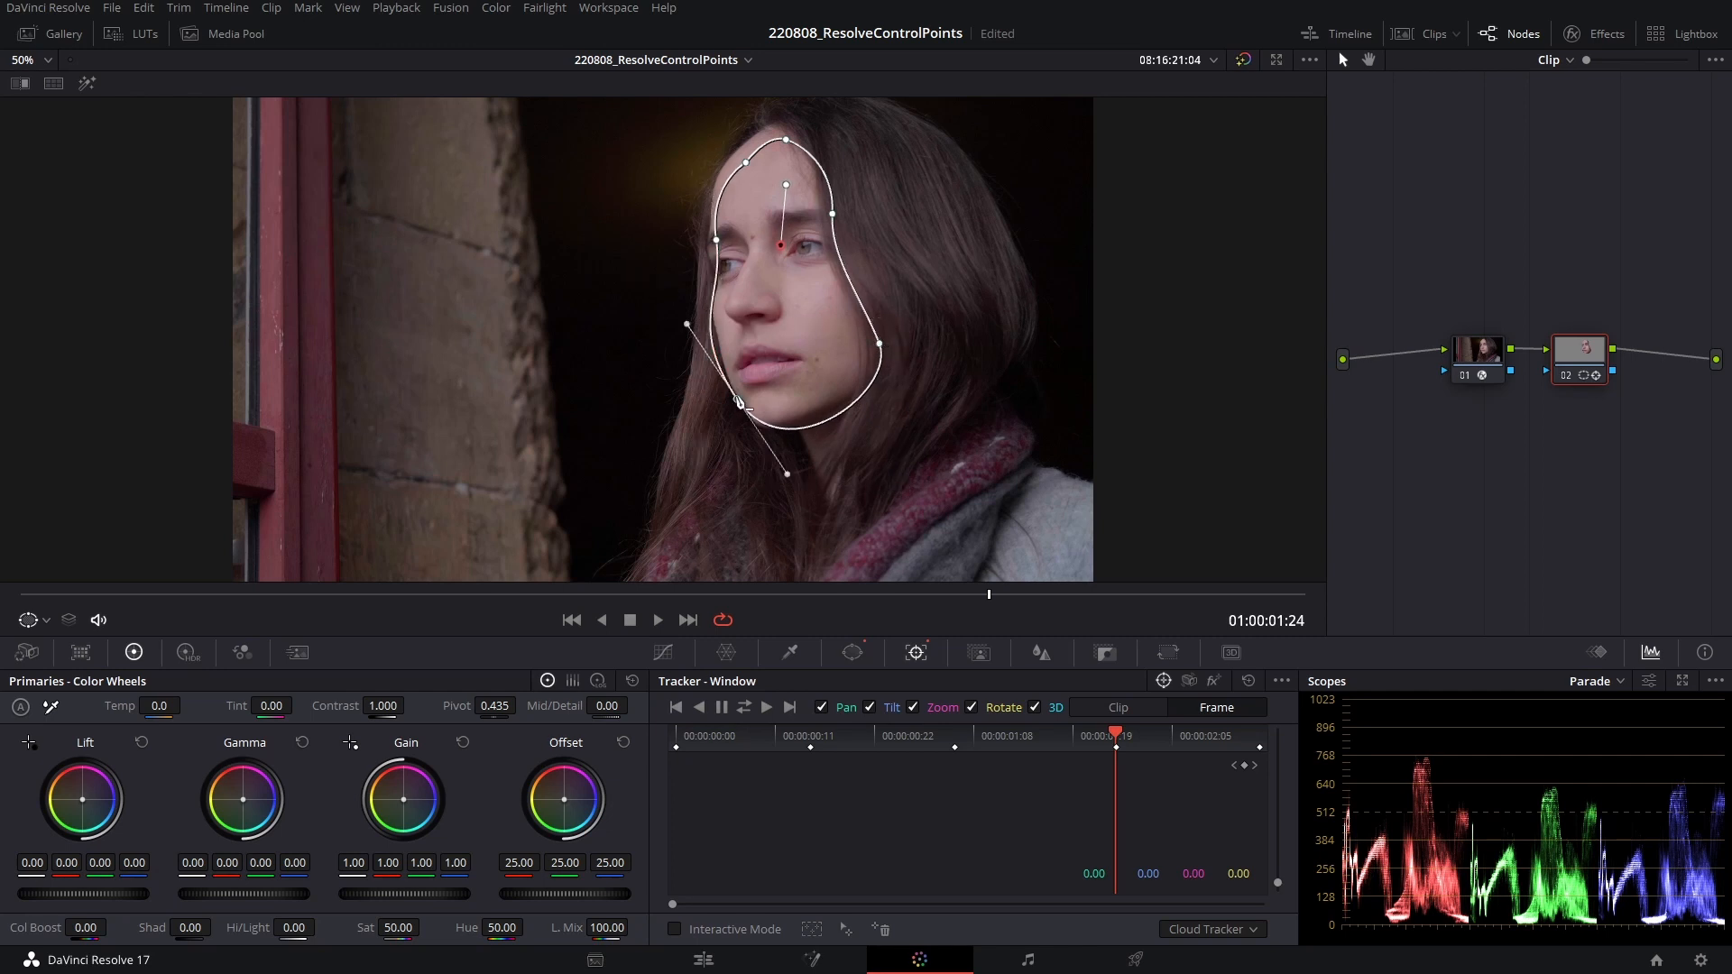
# Bend the lower-left Bezier handle so the mask curve hugs her cheek and jaw
pyautogui.moveTo(736, 400); pyautogui.dragTo(736, 401)
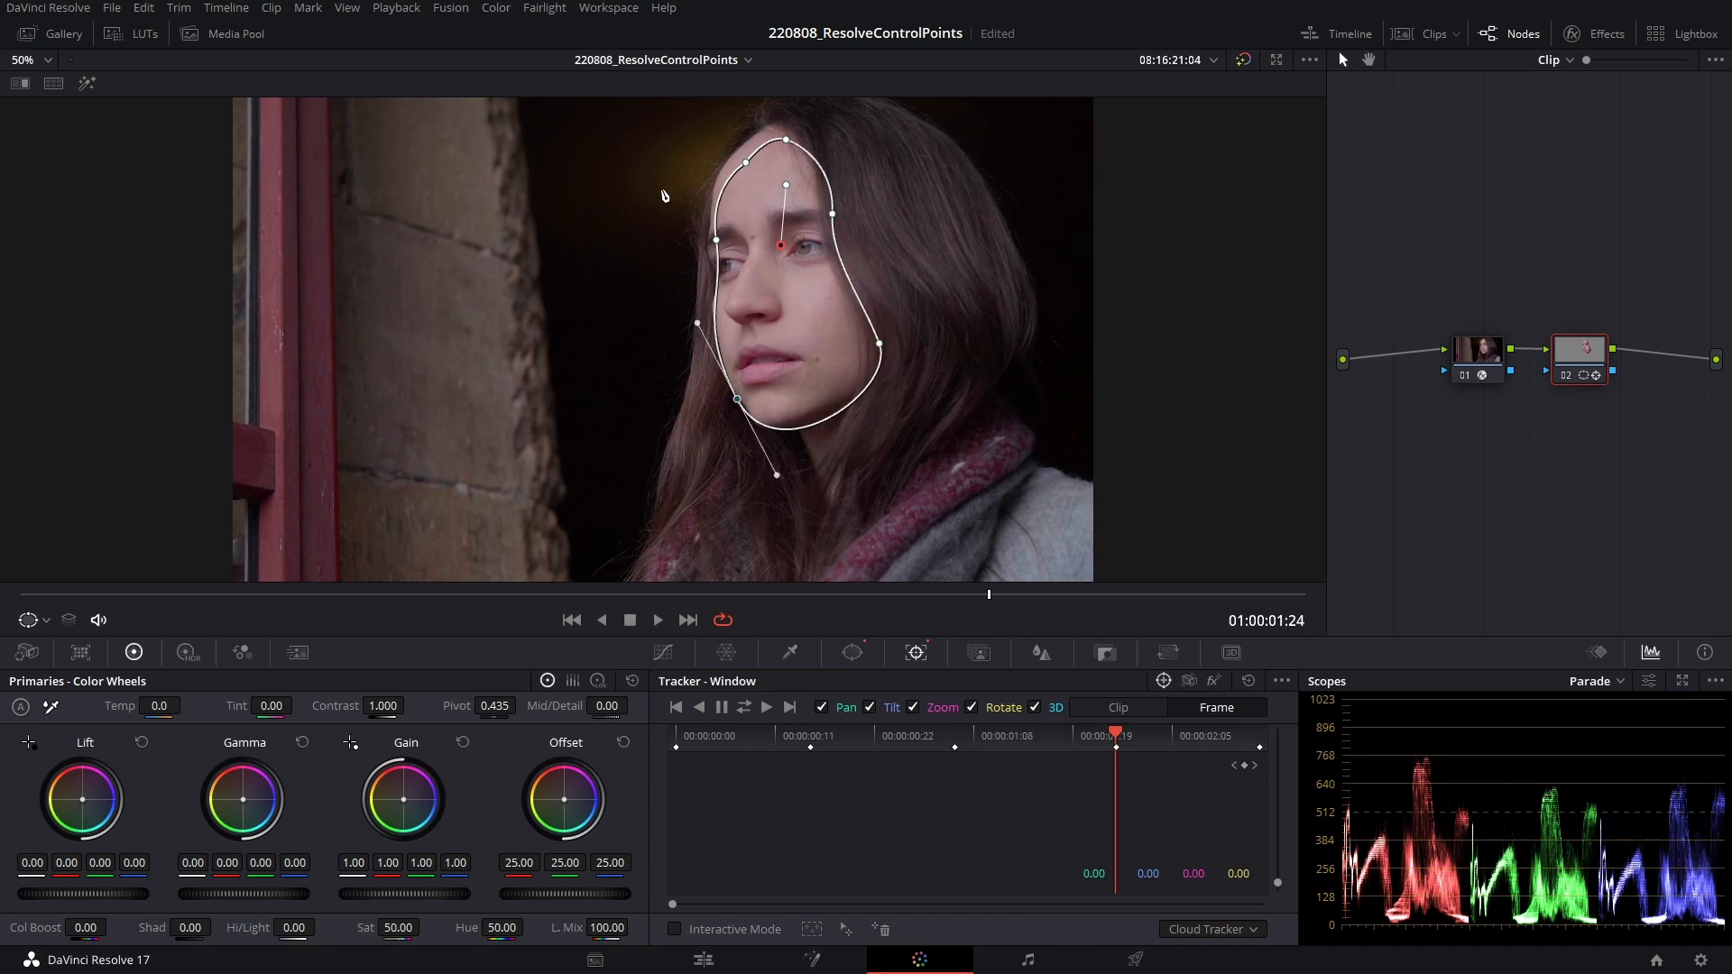